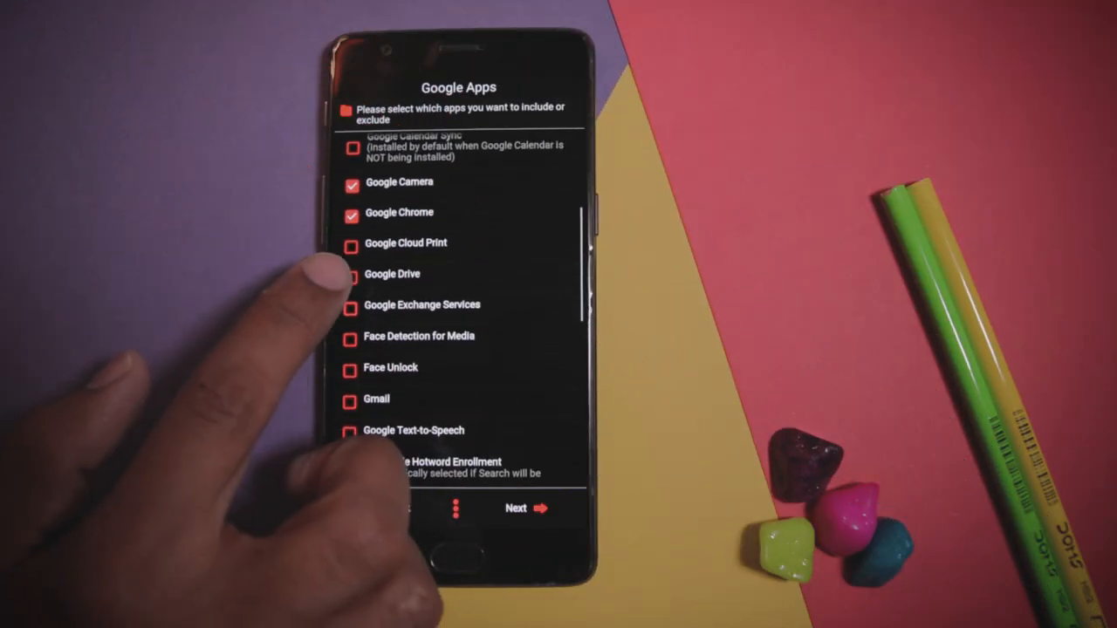
Step: Tick Google Camera and Google Chrome in the installer's Google Apps list
{"action": "left_click", "coordinate": [351, 274]}
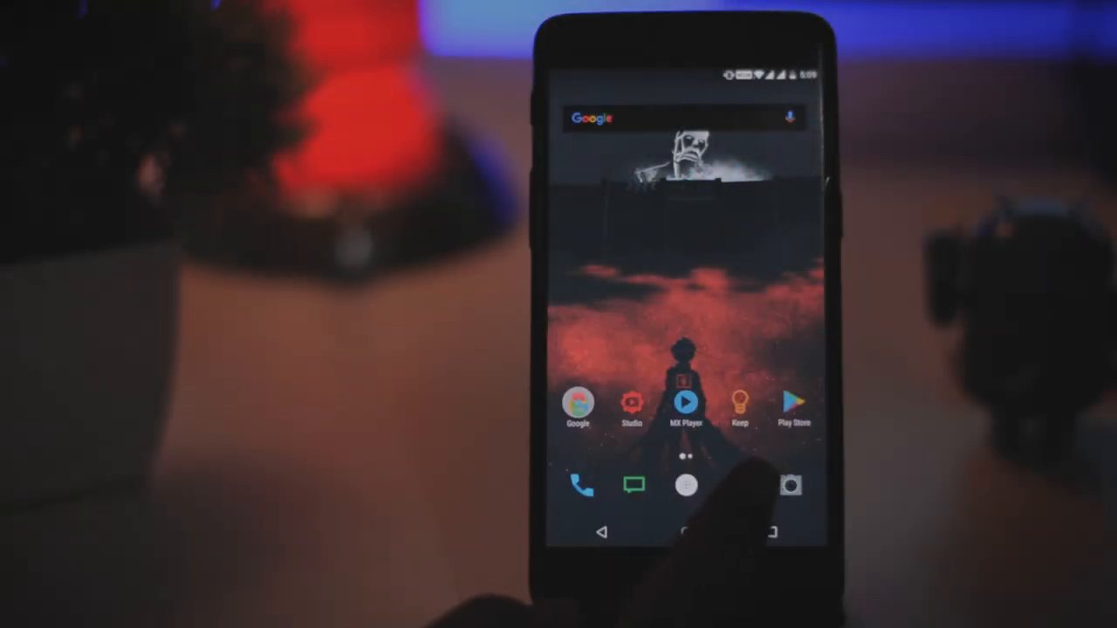
Step: Browse the app drawer, then show the home page with the 24,911 subscriber widget
{"action": "left_click", "coordinate": [684, 486]}
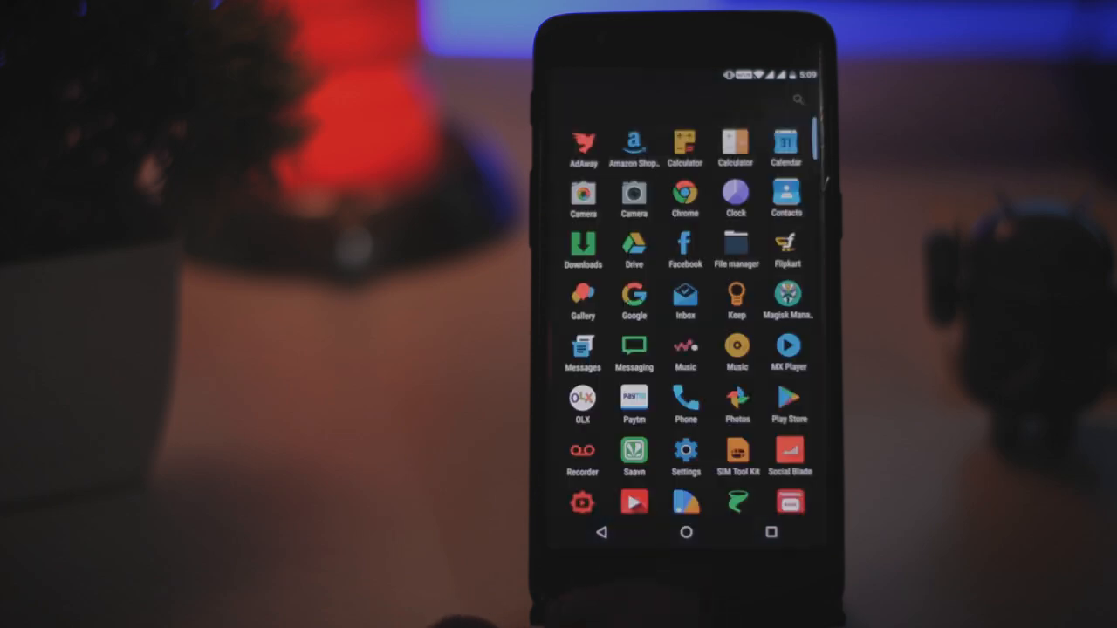
{"action": "scroll", "scroll_direction": "down", "scroll_amount": 3}
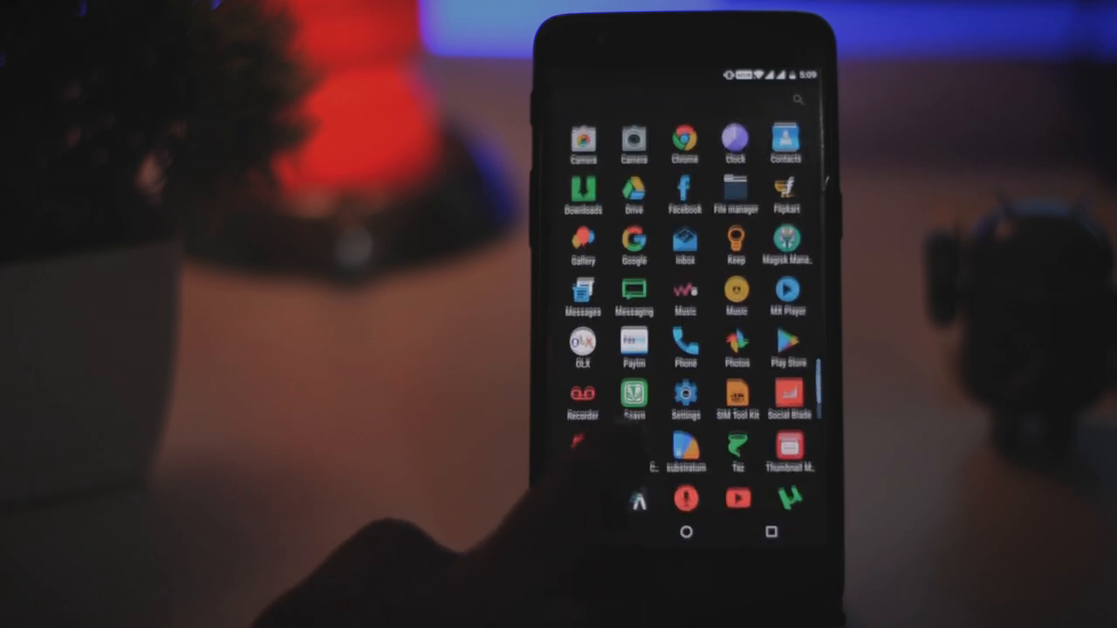
{"action": "scroll", "scroll_direction": "down", "scroll_amount": 3}
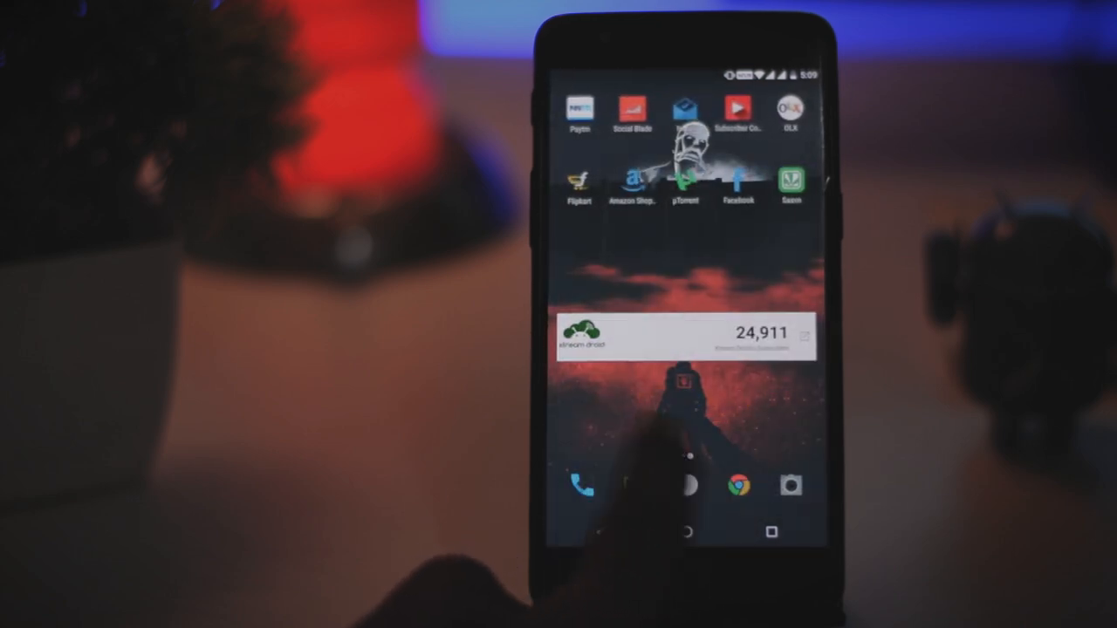
{"action": "scroll", "scroll_direction": "left", "scroll_amount": 3}
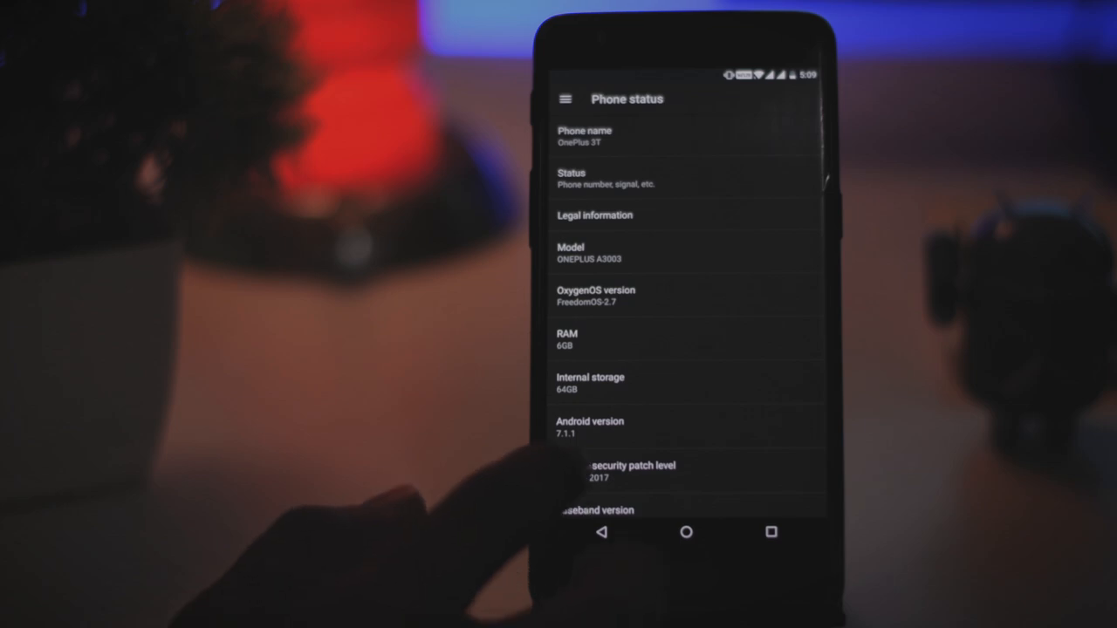
Step: Scroll About phone to show ONEPLUS A3003, FreedomOS 2.7, 6GB RAM, 64GB, Android 7.1.1
{"action": "scroll", "scroll_direction": "down", "scroll_amount": 3}
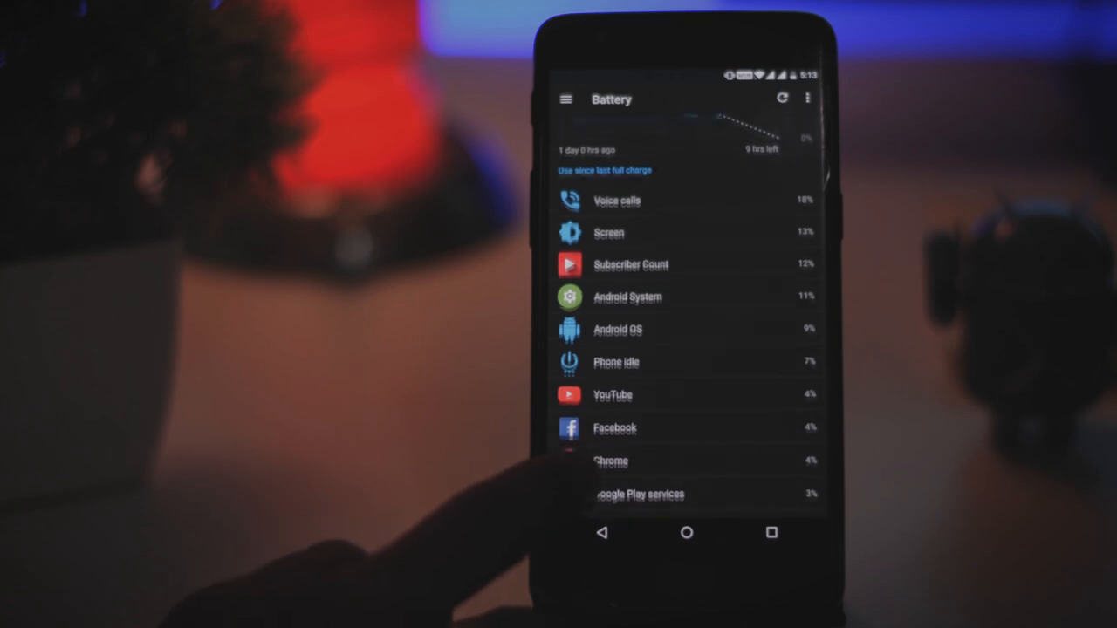
Step: Open the battery History details at 39% with signal, Wi-Fi and screen-on timelines
{"action": "scroll", "scroll_direction": "down", "scroll_amount": 3}
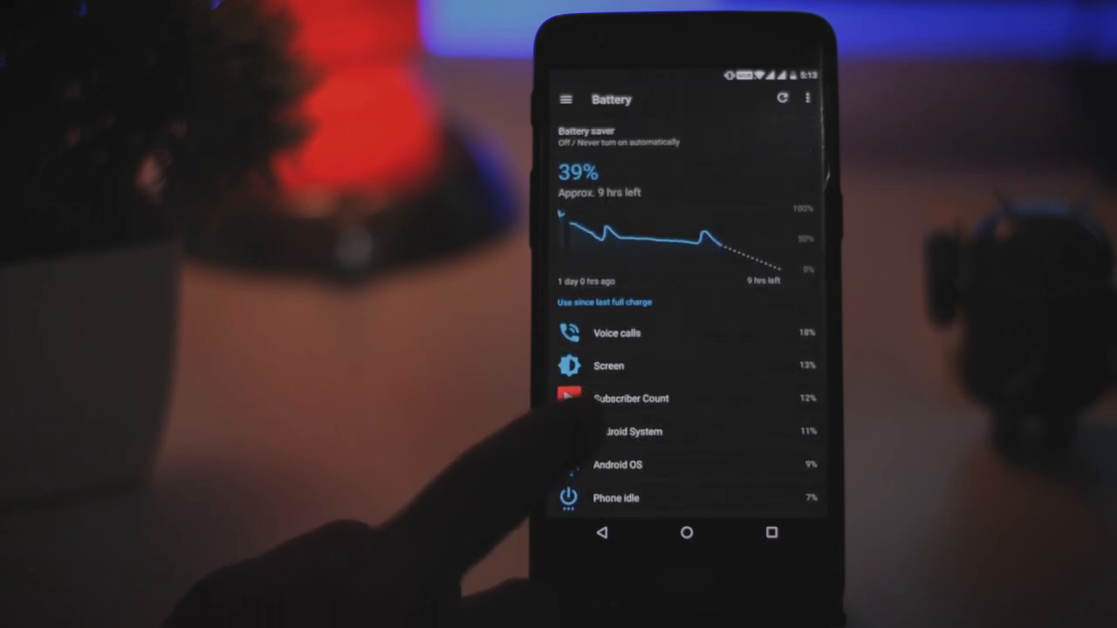
{"action": "left_click", "coordinate": [688, 236]}
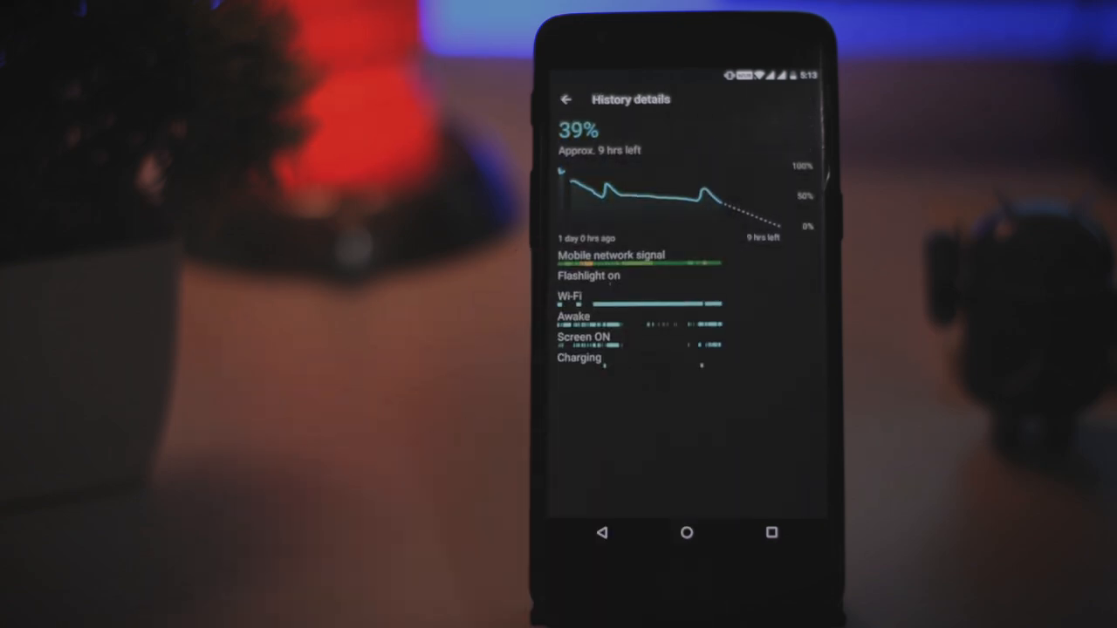